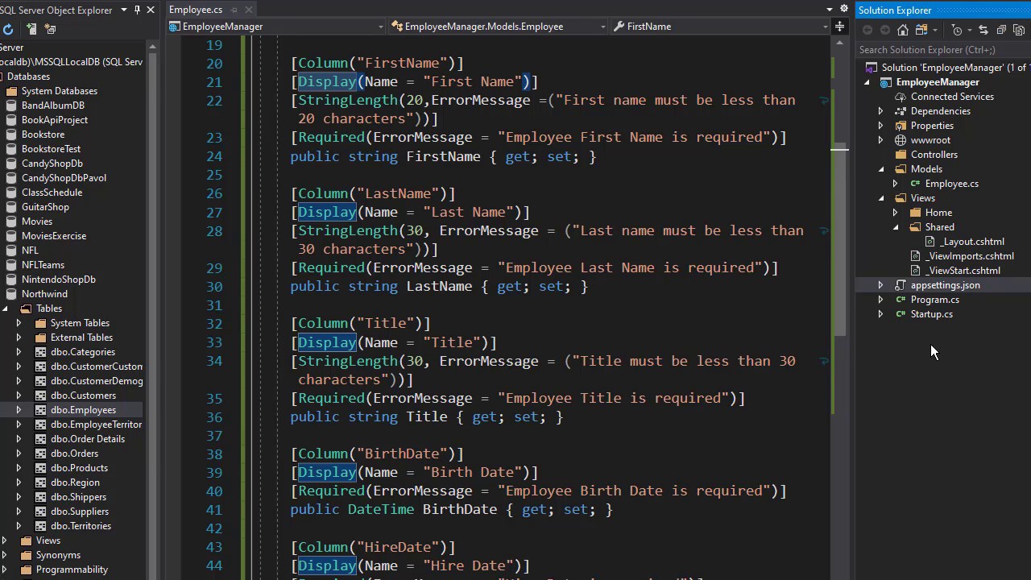
Add a new class named AppDbContext to the Models folder.
right_click(927, 168)
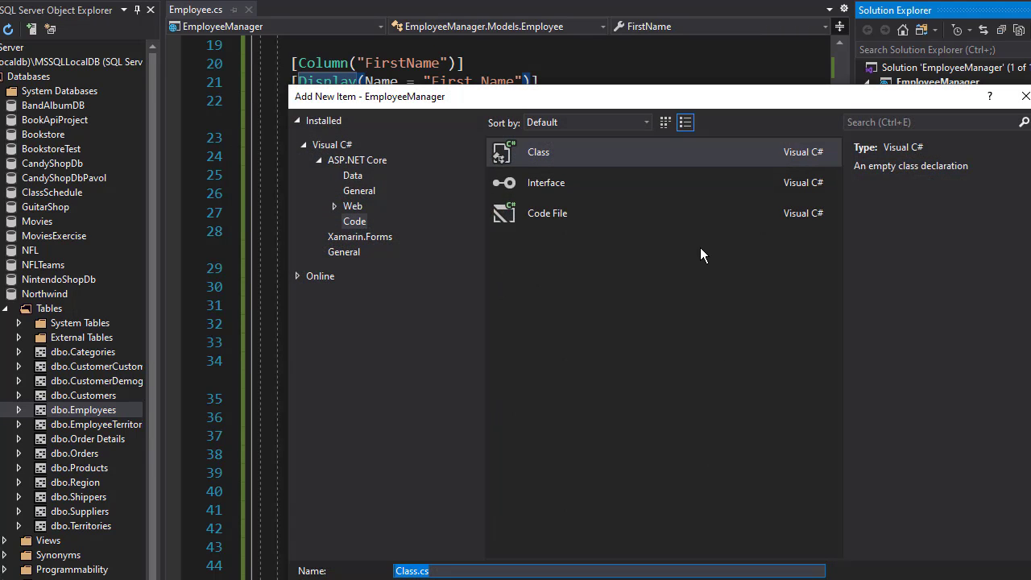
text(AppDbContext)
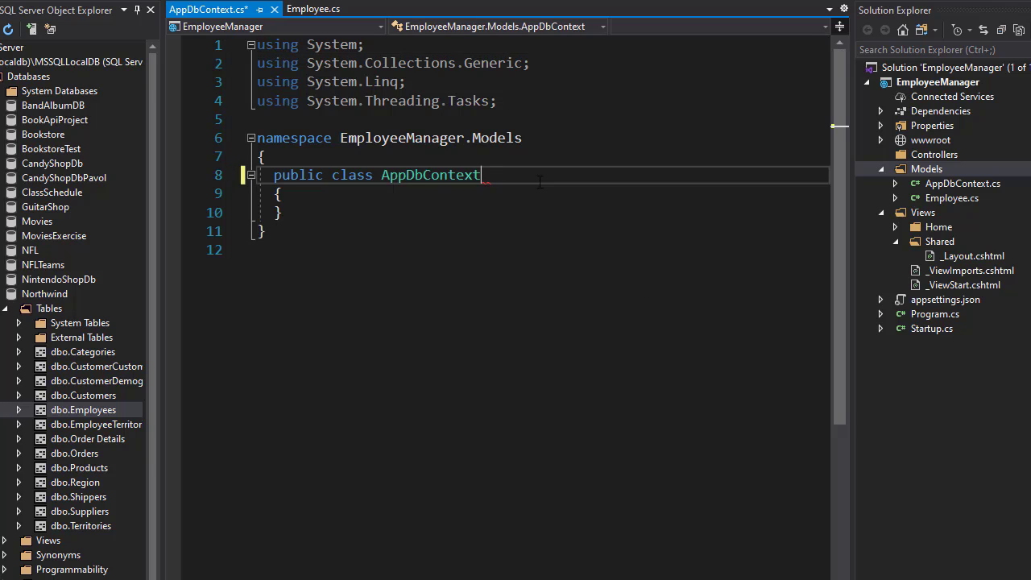
Make AppDbContext inherit from DbContext, importing Microsoft.EntityFrameworkCore.
text(: Db)
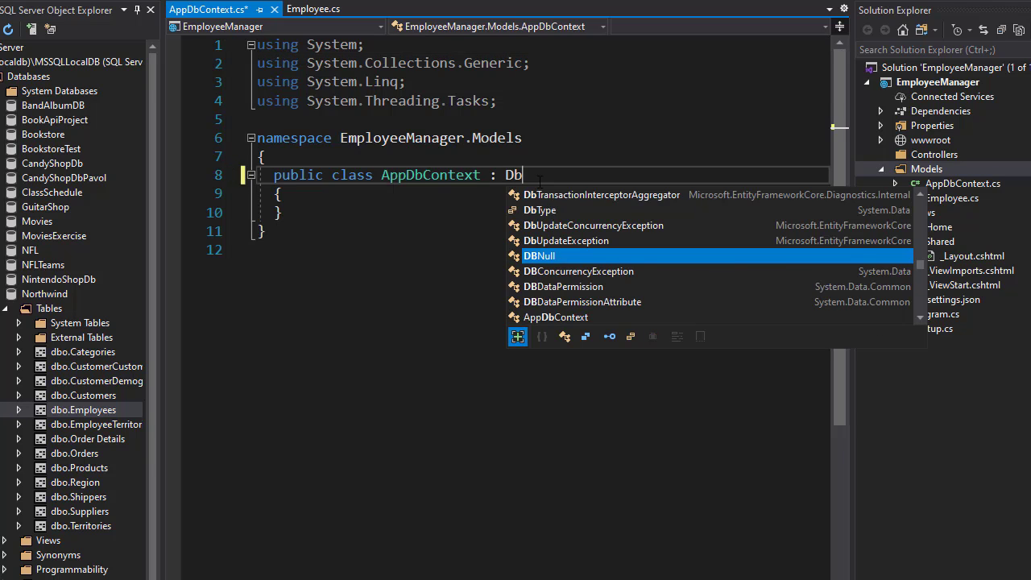
text(Context)
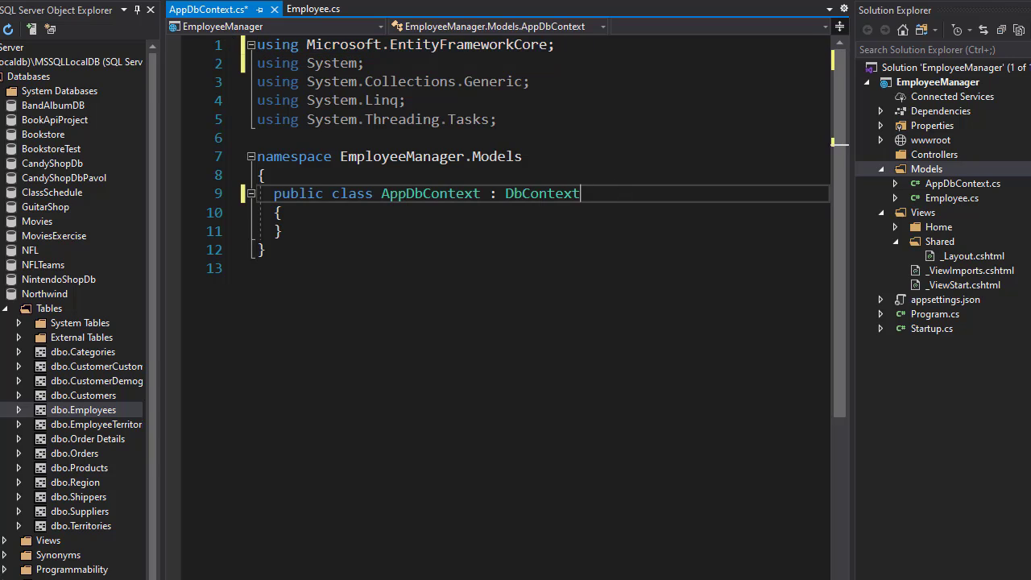
double_click(542, 194)
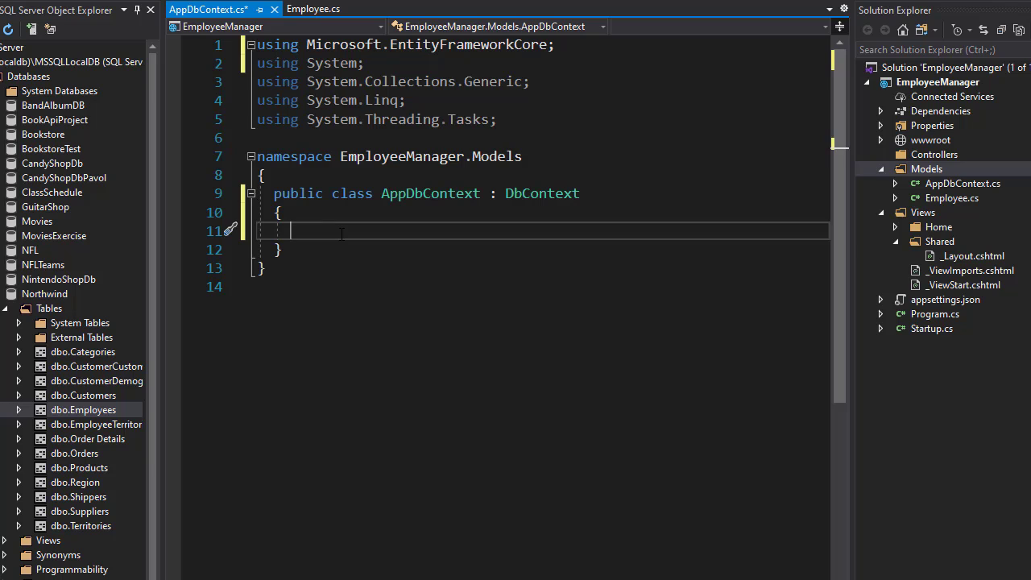
Add a constructor taking DbContextOptions<AppDbContext> options.
text(co)
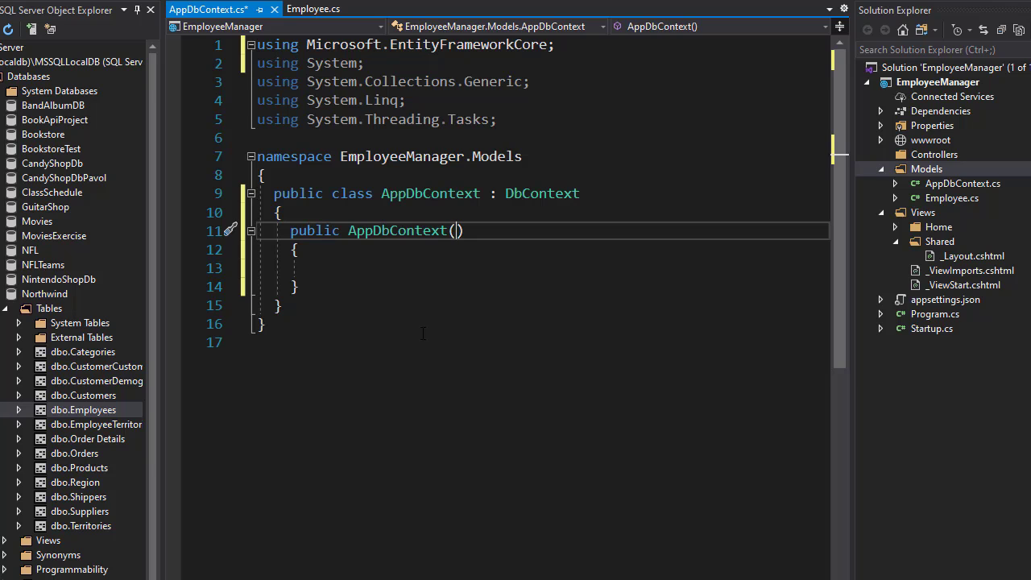
text(DbContextOptions<)
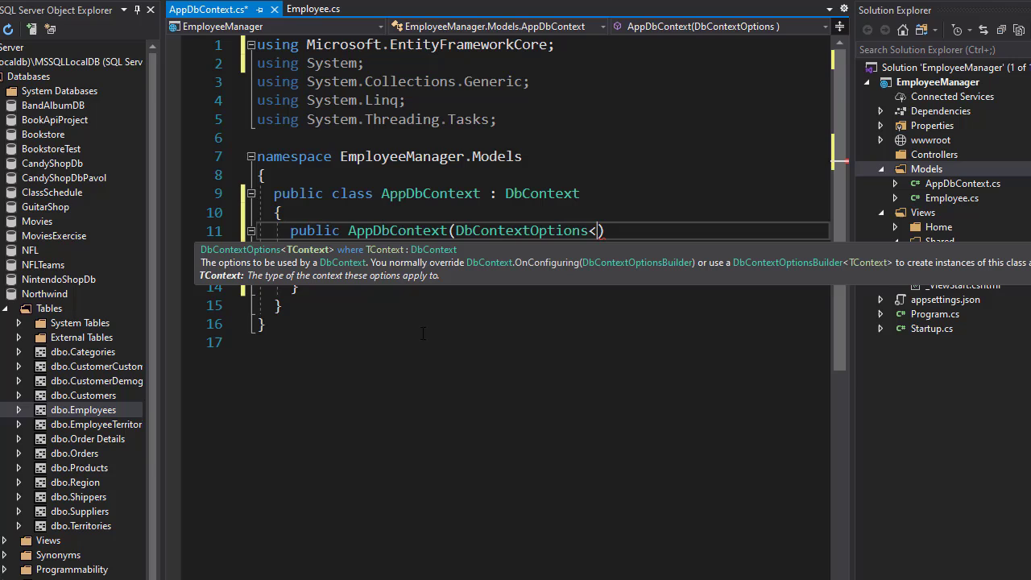
text(AppDbContext>)
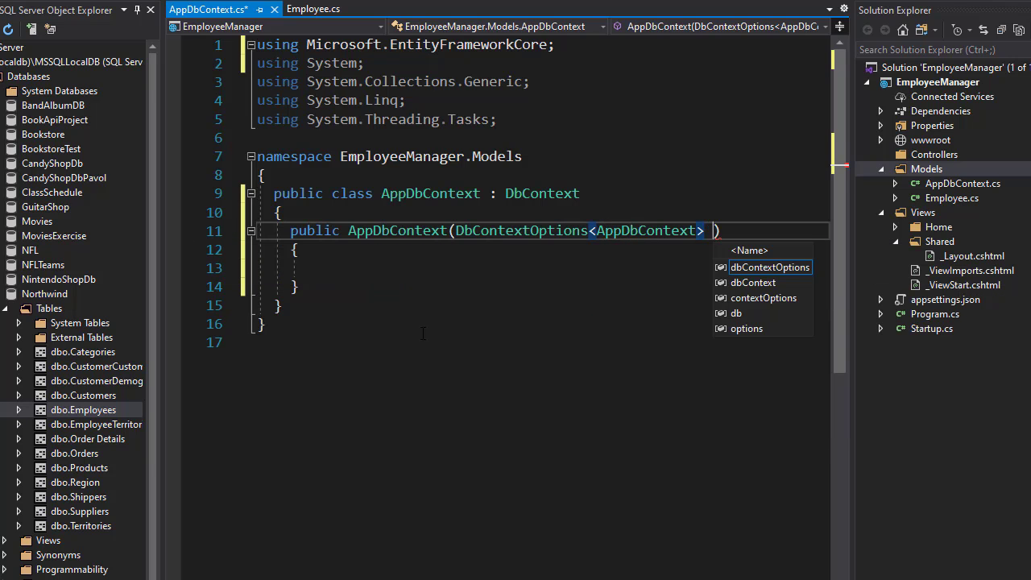
text(options)
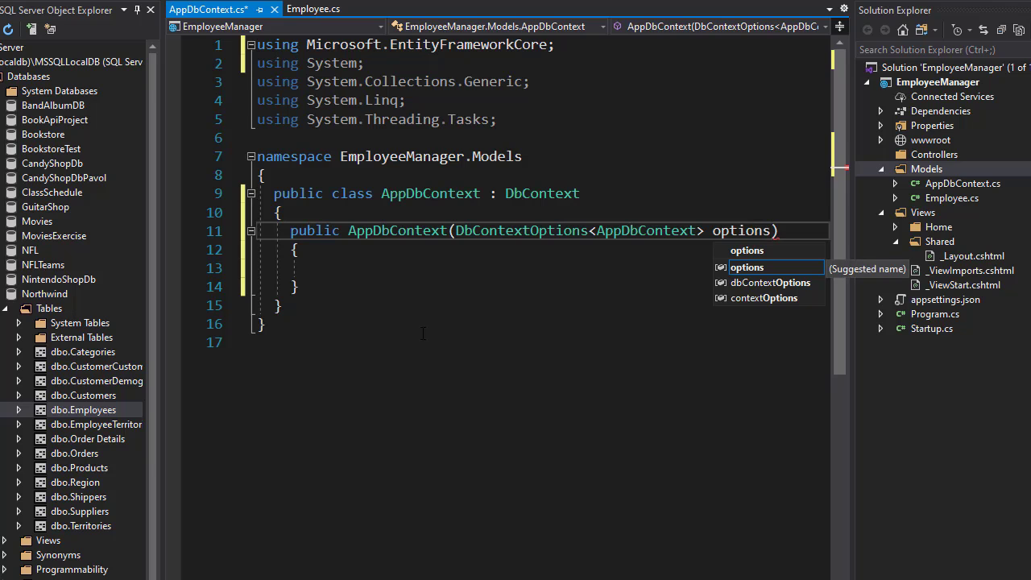
double_click(542, 193)
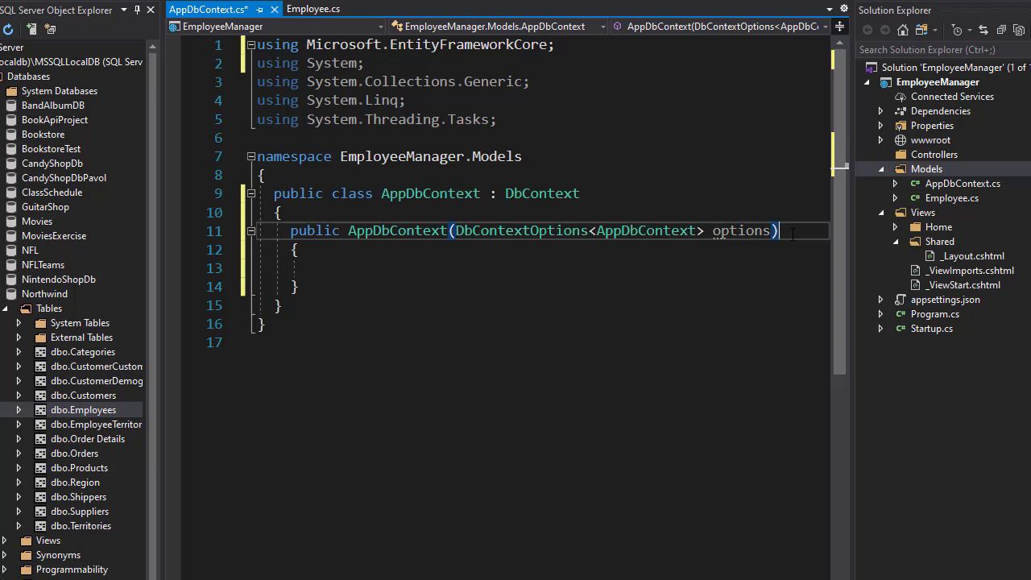
Pass the options to the base constructor with ': base(options)'.
double_click(541, 193)
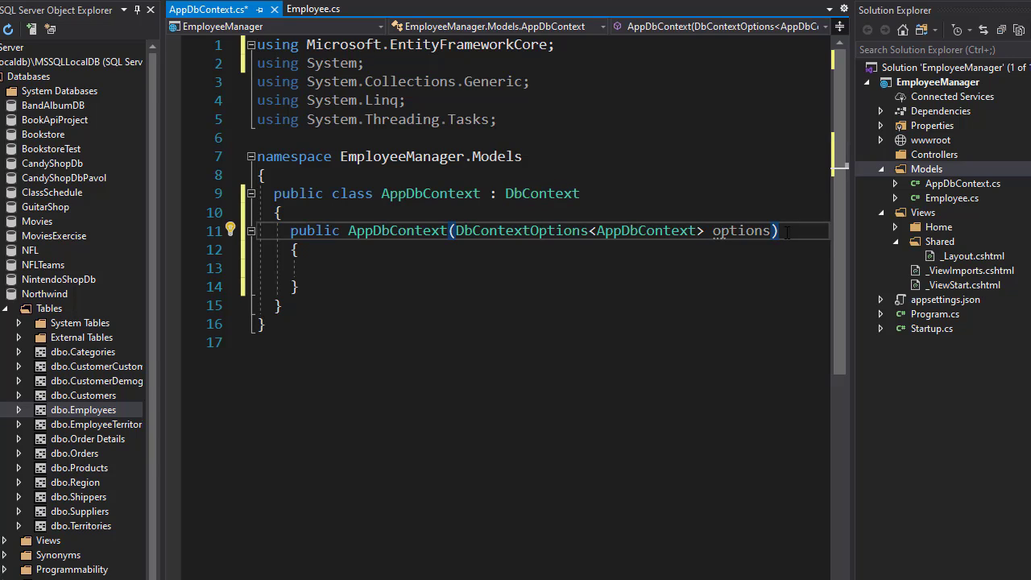
text(: ba)
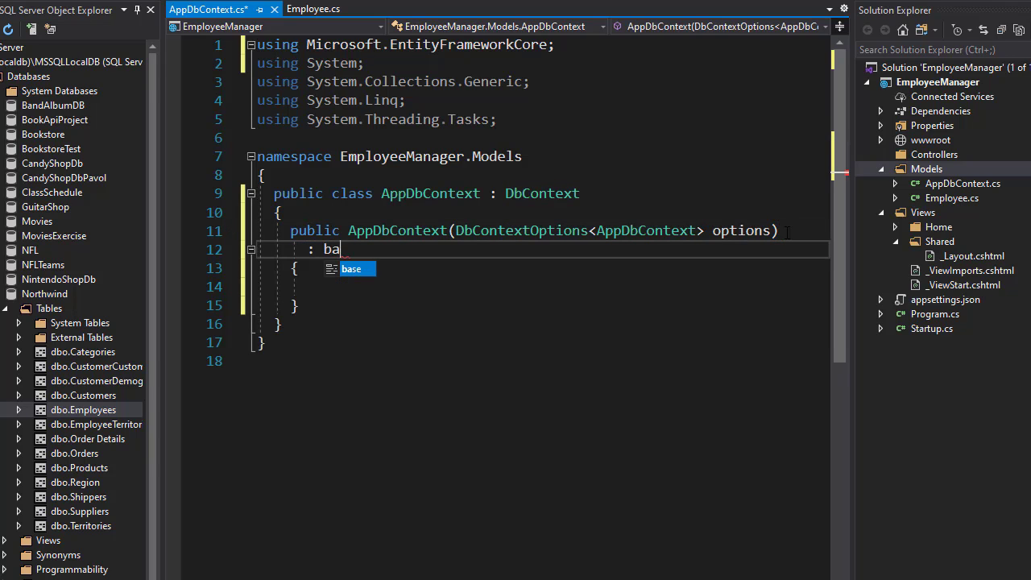
text(se(options)
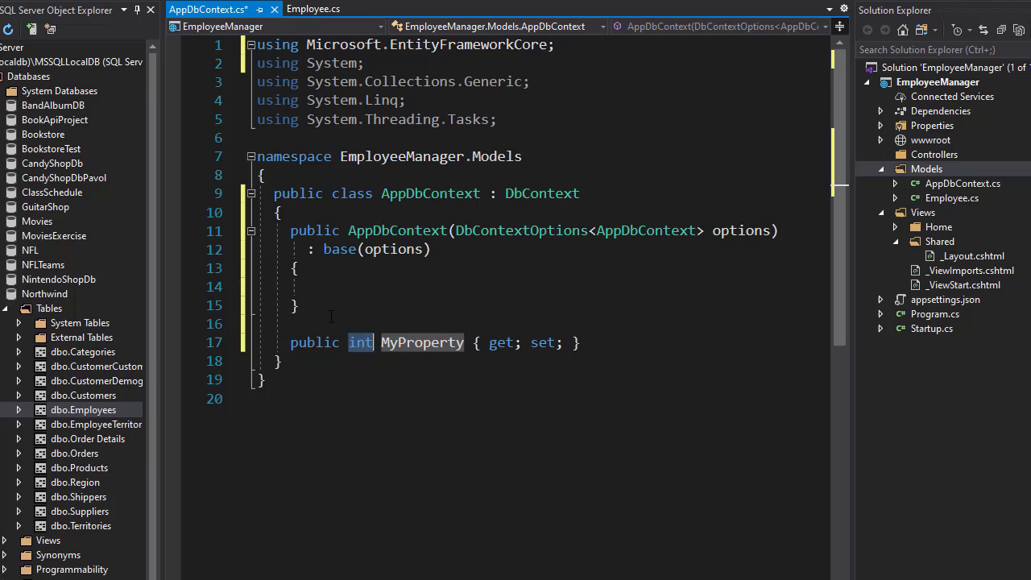
Turn the placeholder property into public DbSet<Employee> Employees { get; set; }.
text(DbSet<)
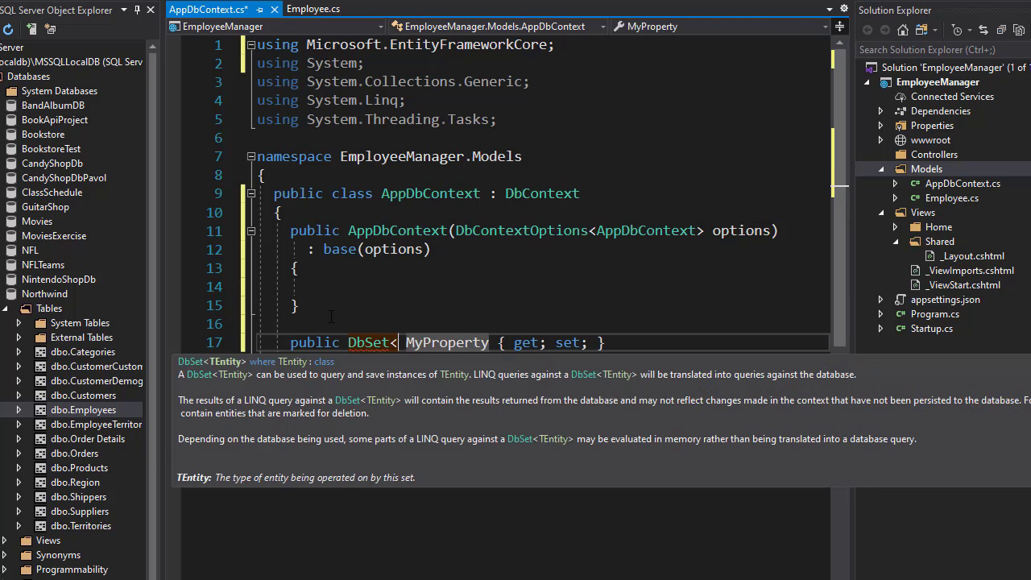
text(Employee>)
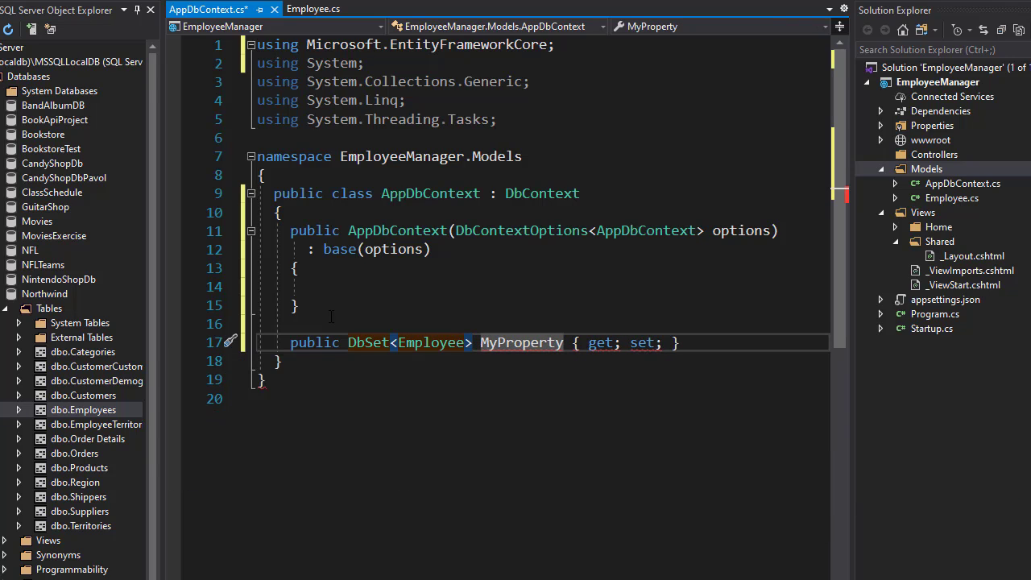
text(Em)
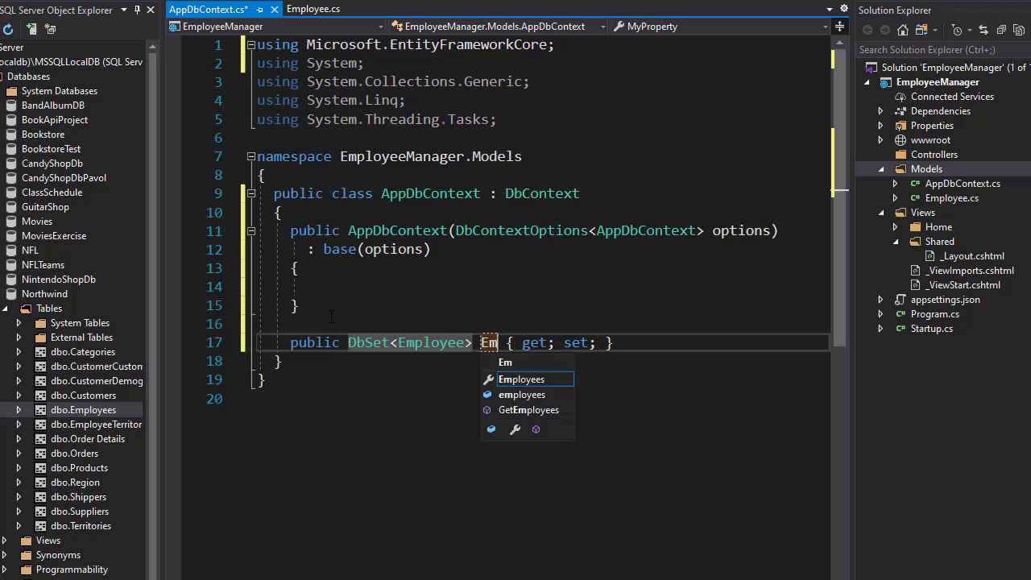
text(ployees)
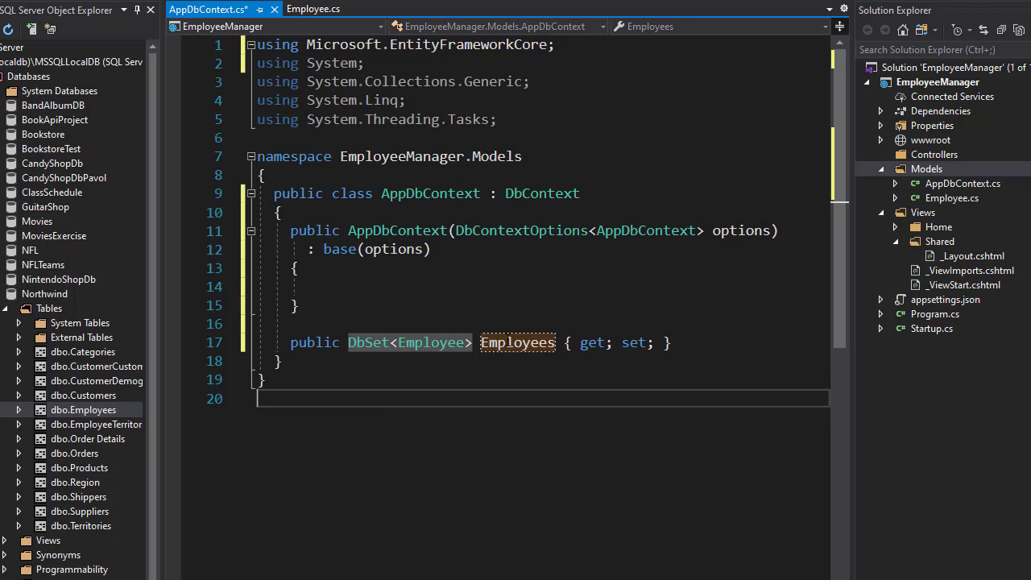
double_click(516, 343)
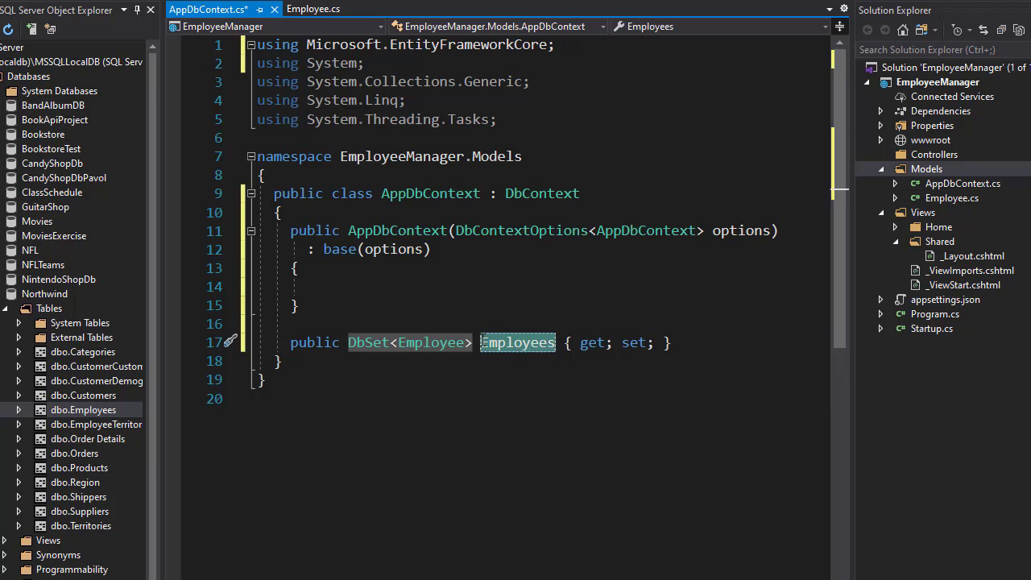
mouse_move(1006, 208)
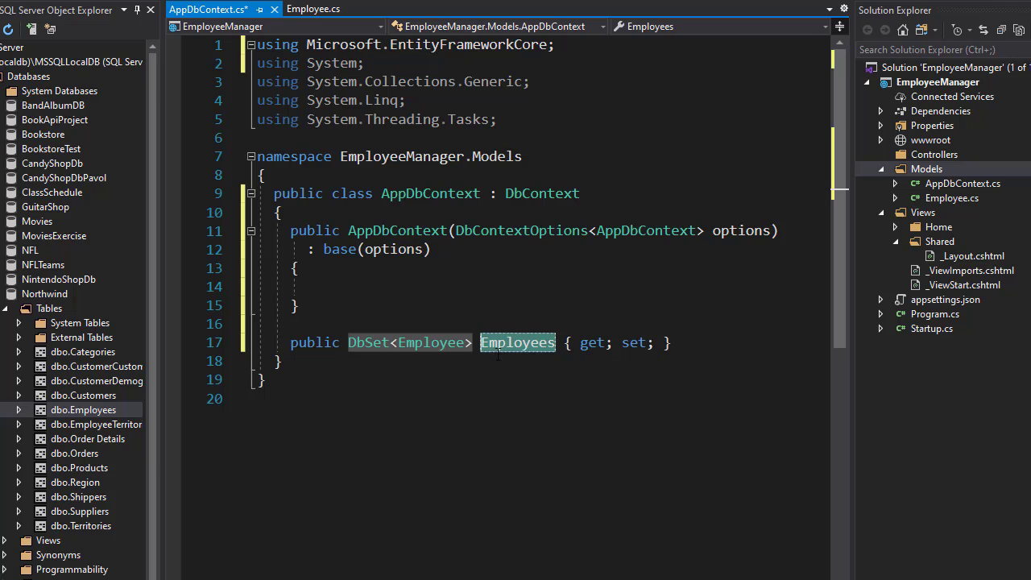
mouse_move(934, 201)
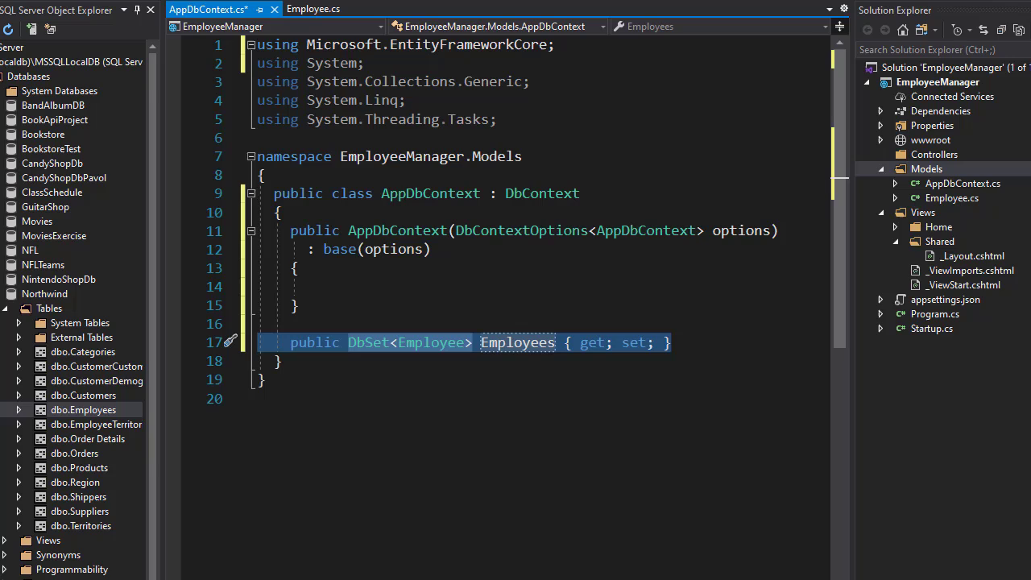
mouse_move(664, 486)
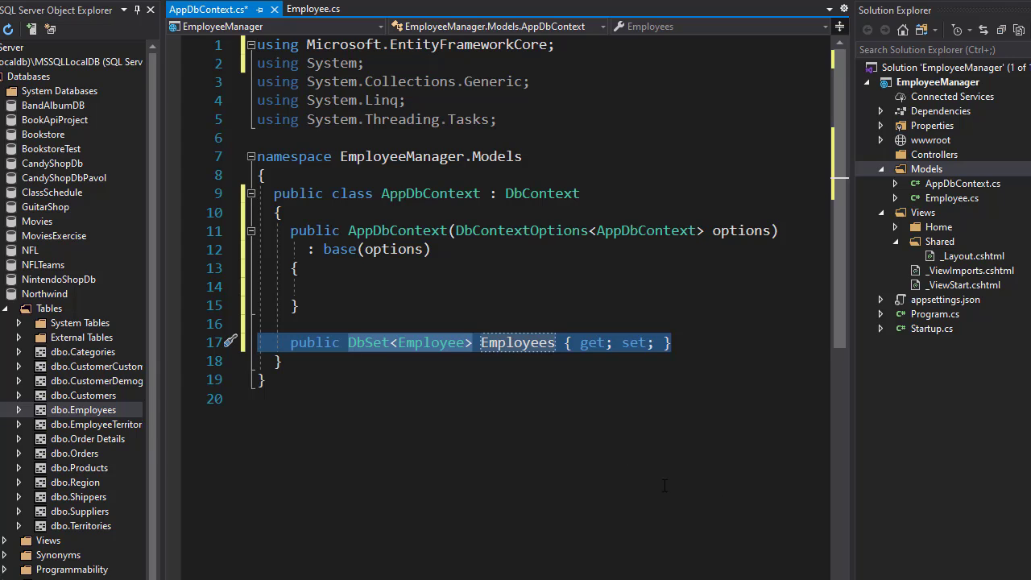